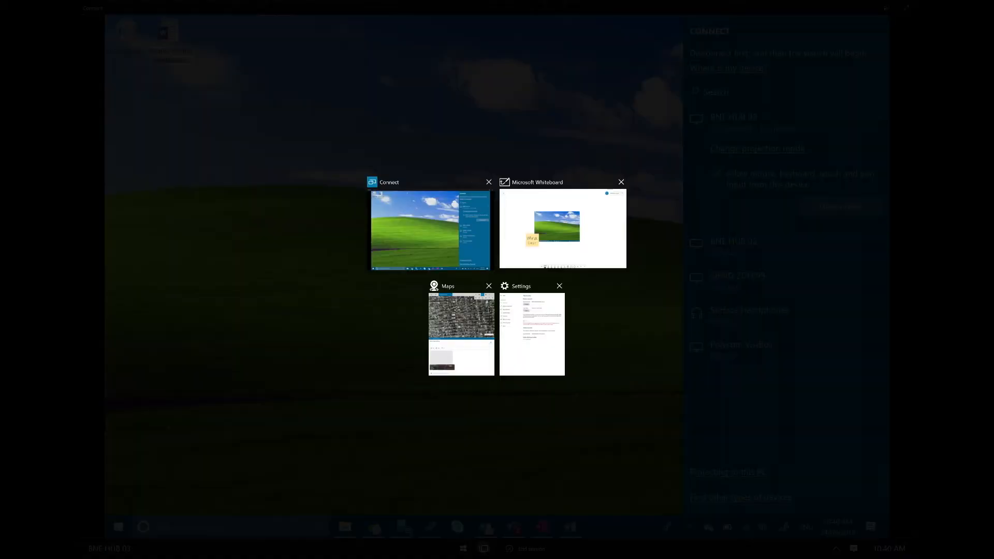
- Snap Whiteboard beside Connect and scroll down to the $1,153,351 sales dashboard image
click(430, 229)
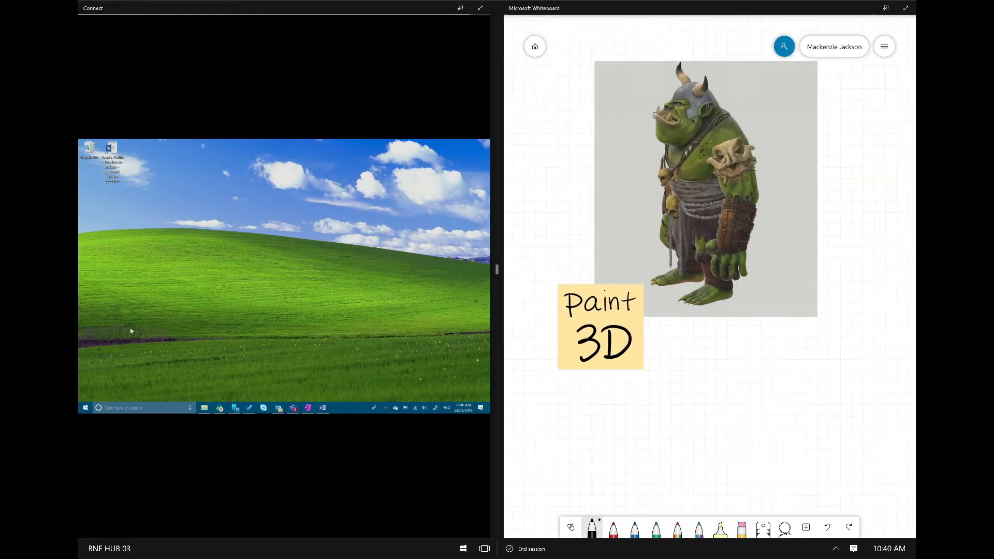
scroll(down, 3)
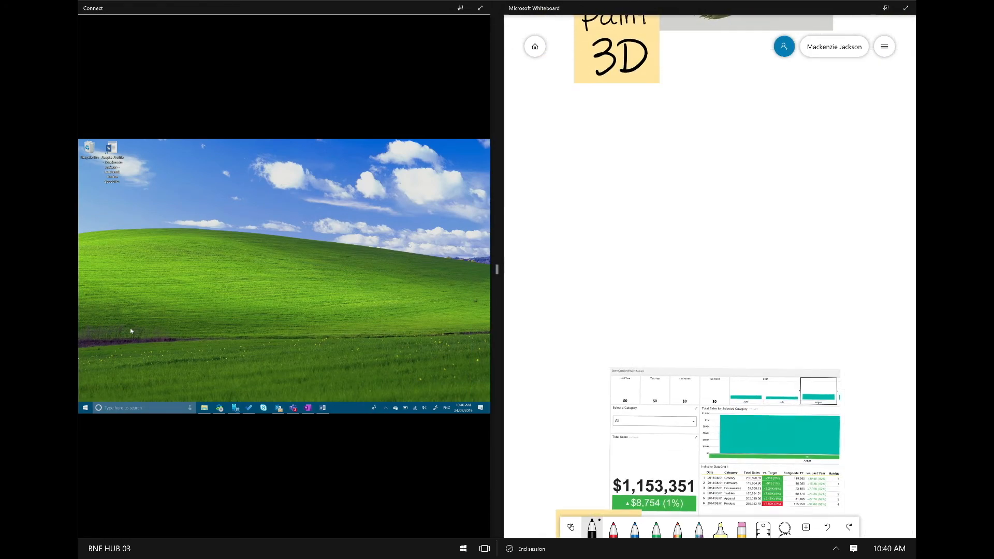